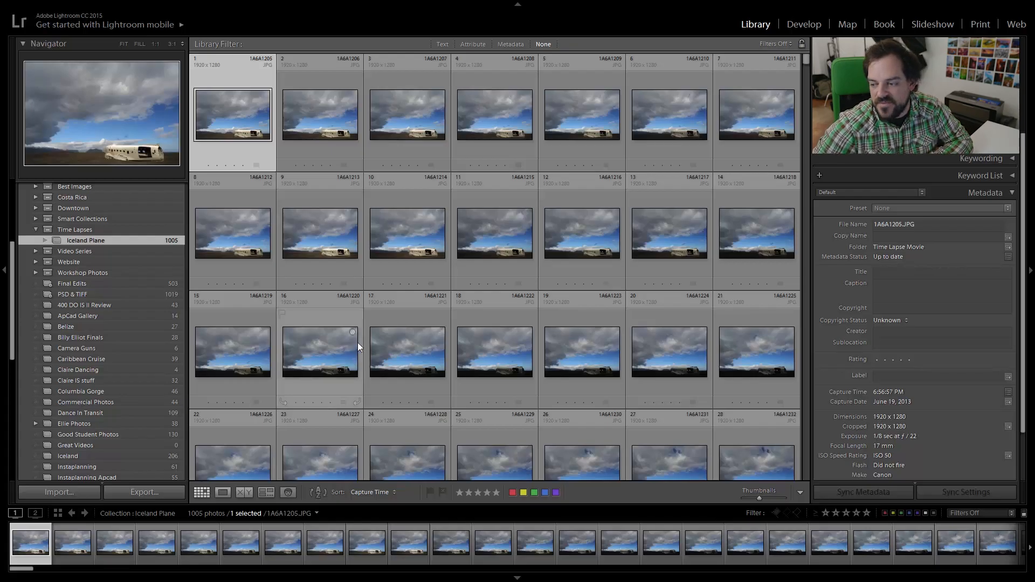
{"action": "mouse_move", "coordinate": [502, 339]}
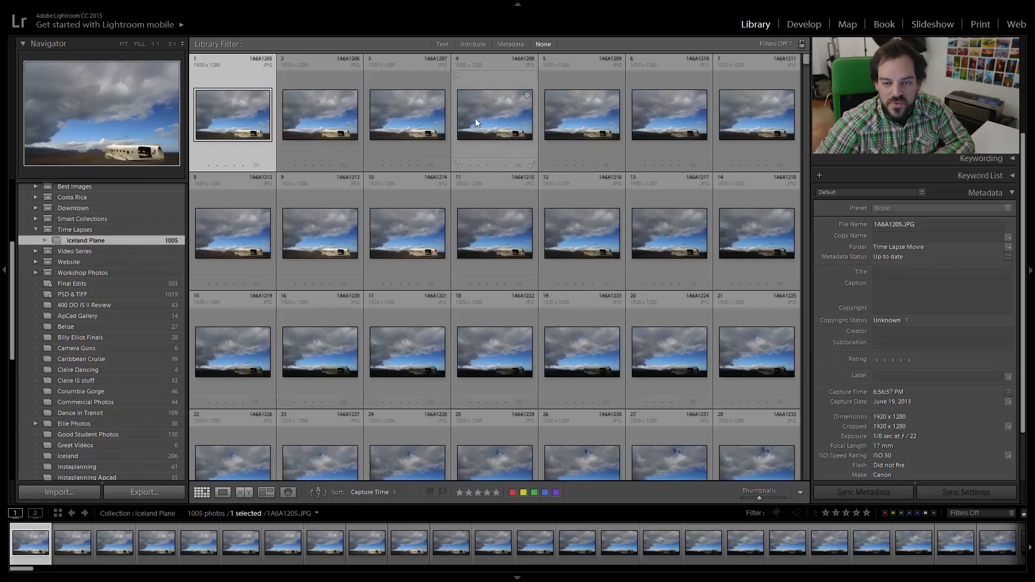
{"action": "mouse_move", "coordinate": [577, 117]}
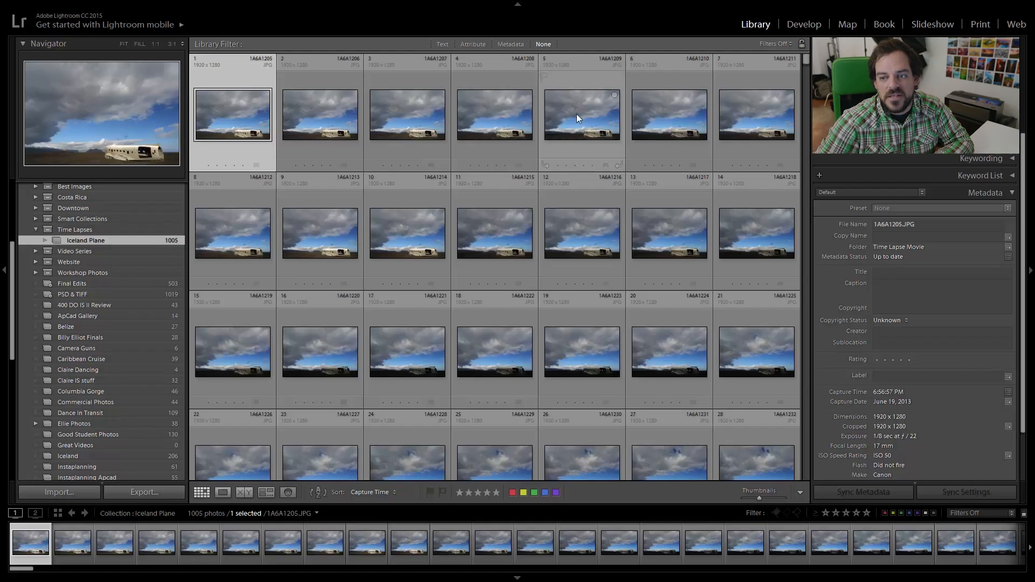
Step: Switch to the Develop module and enable Auto Sync so edits apply to all 1005 photos
{"action": "left_click", "coordinate": [803, 25]}
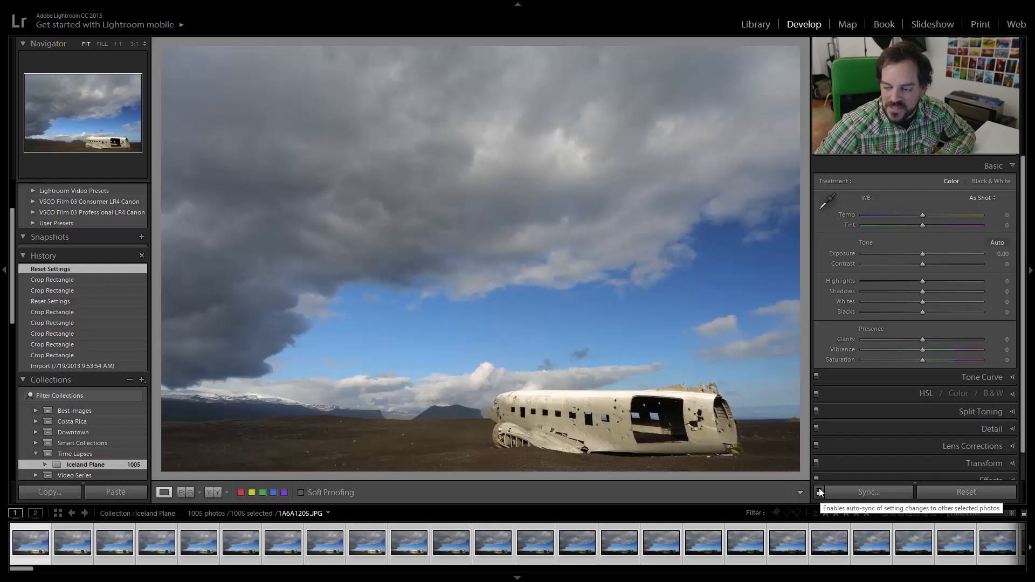
{"action": "left_click", "coordinate": [799, 491]}
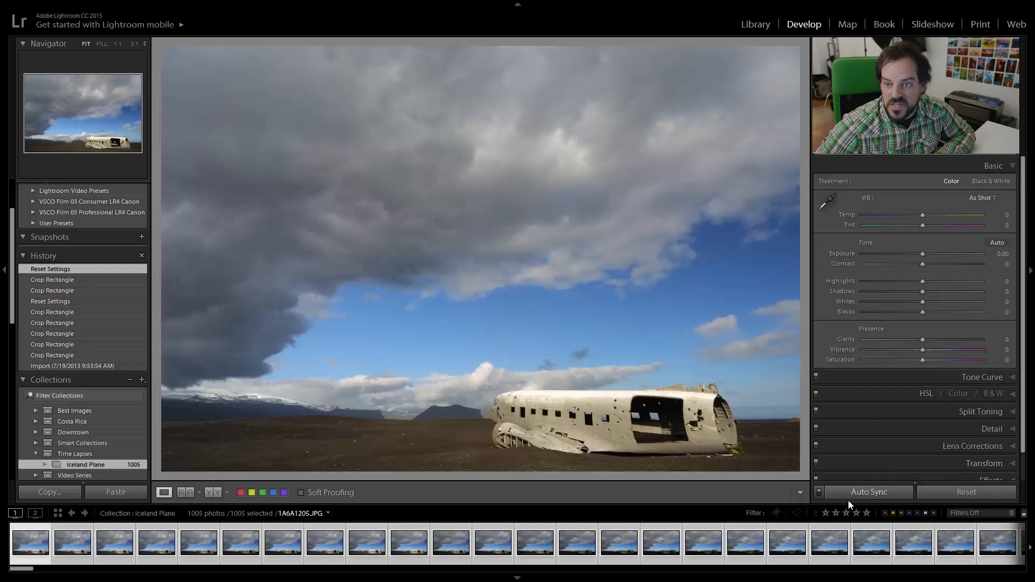
{"action": "mouse_move", "coordinate": [862, 467]}
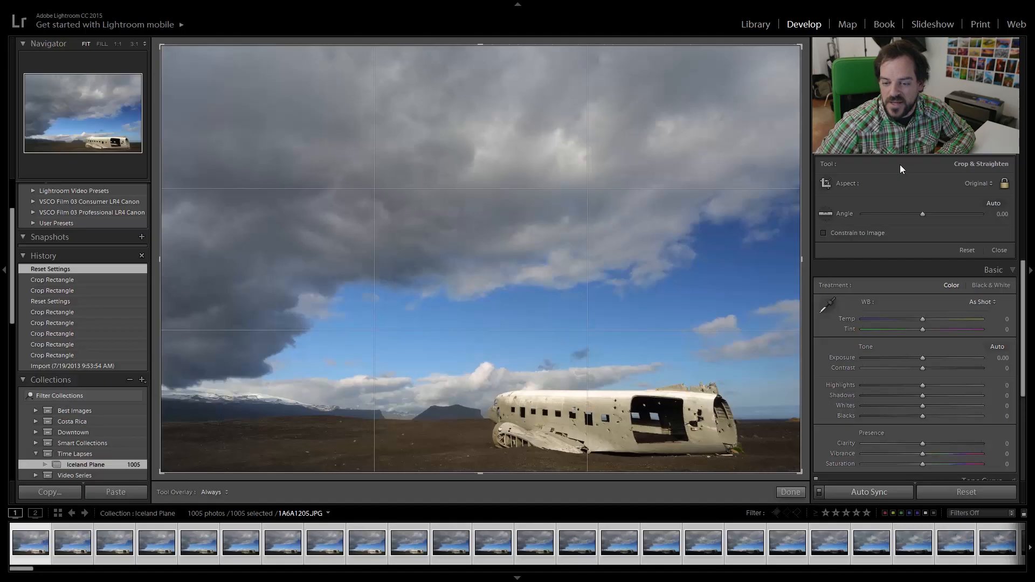
Step: Set the crop aspect to 16 x 9 and position the crop rectangle over the plane photo
{"action": "left_click", "coordinate": [979, 183]}
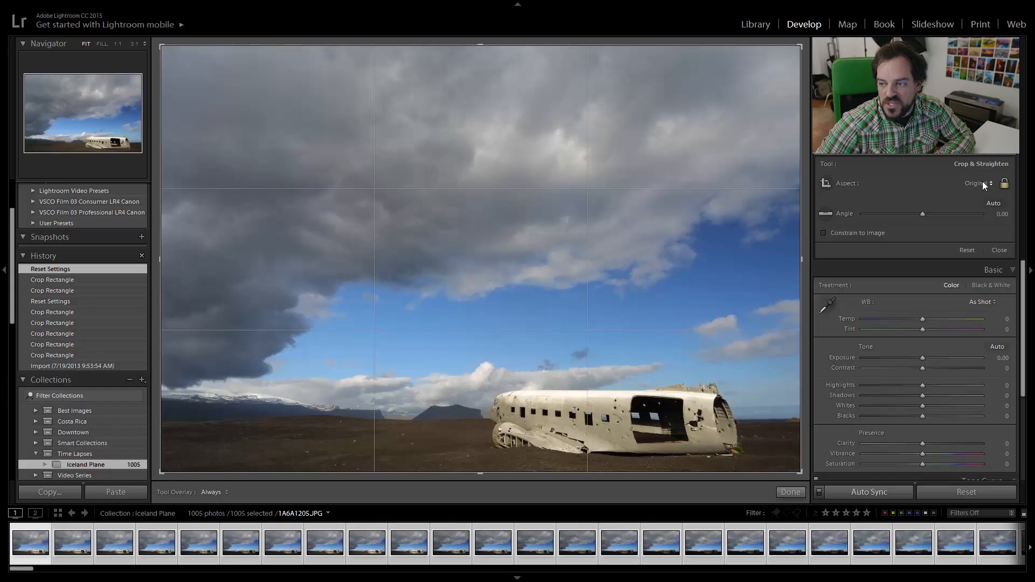
{"action": "left_click", "coordinate": [978, 183]}
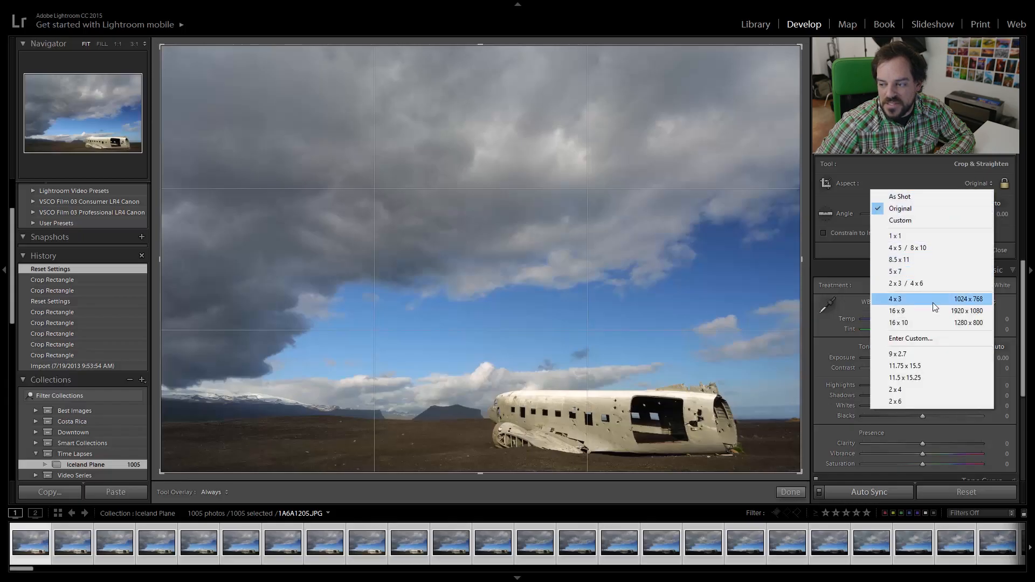
{"action": "left_click", "coordinate": [898, 310]}
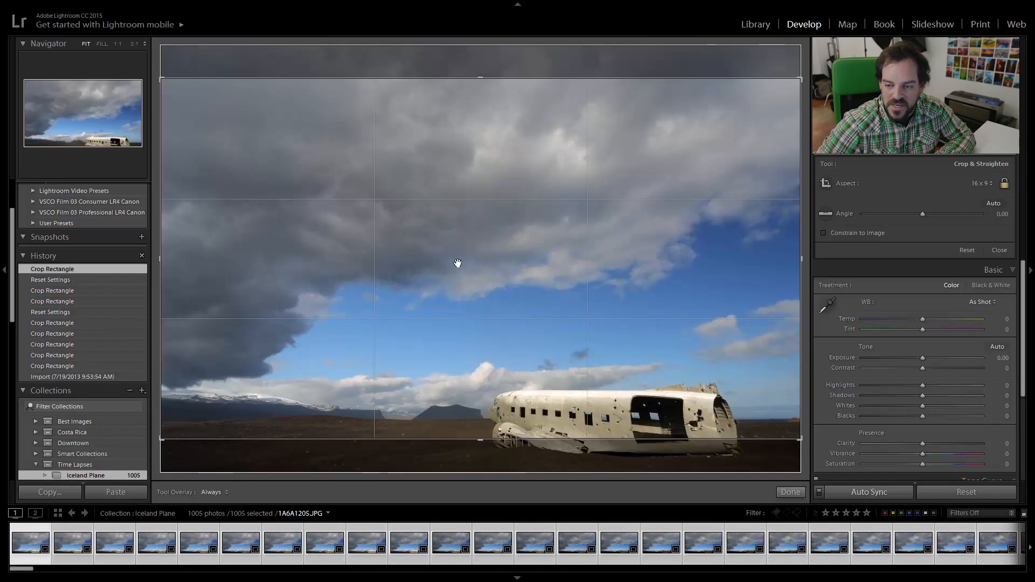
{"action": "left_click", "coordinate": [869, 491]}
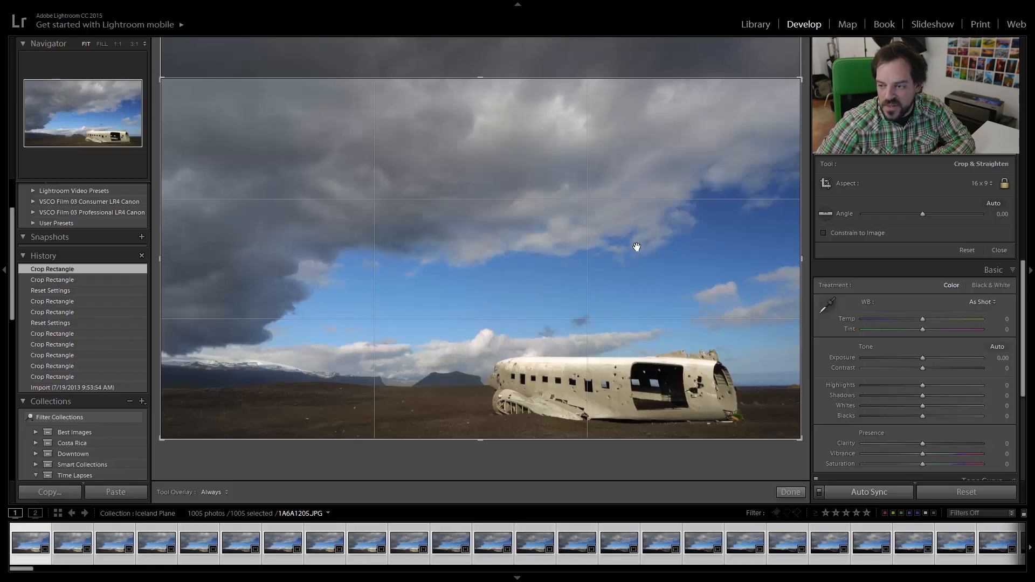
Step: Apply the crop, then enable Lens Profile Corrections and Remove Chromatic Aberration with vignetting at -100
{"action": "left_click", "coordinate": [790, 492]}
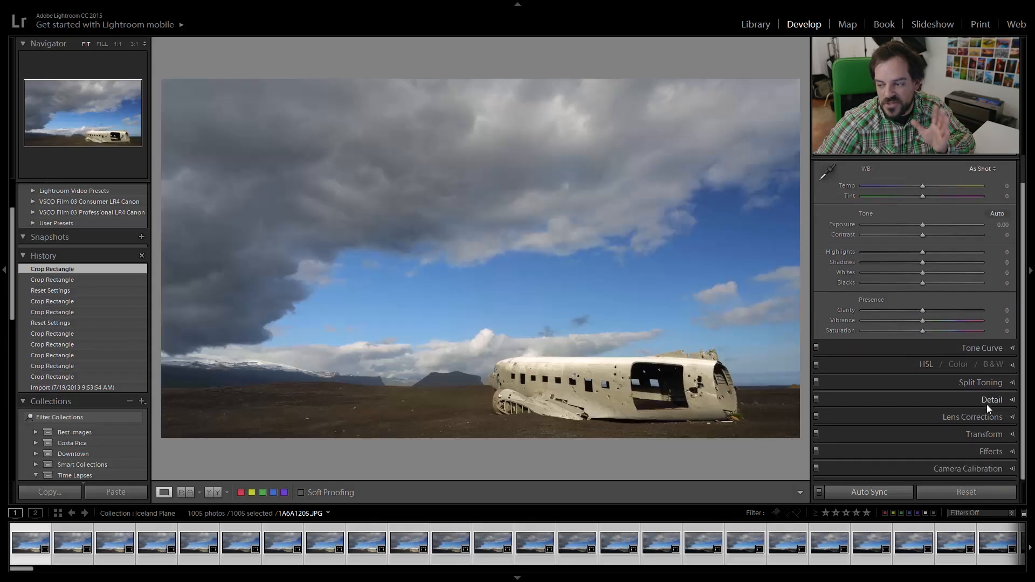
{"action": "left_click", "coordinate": [971, 416]}
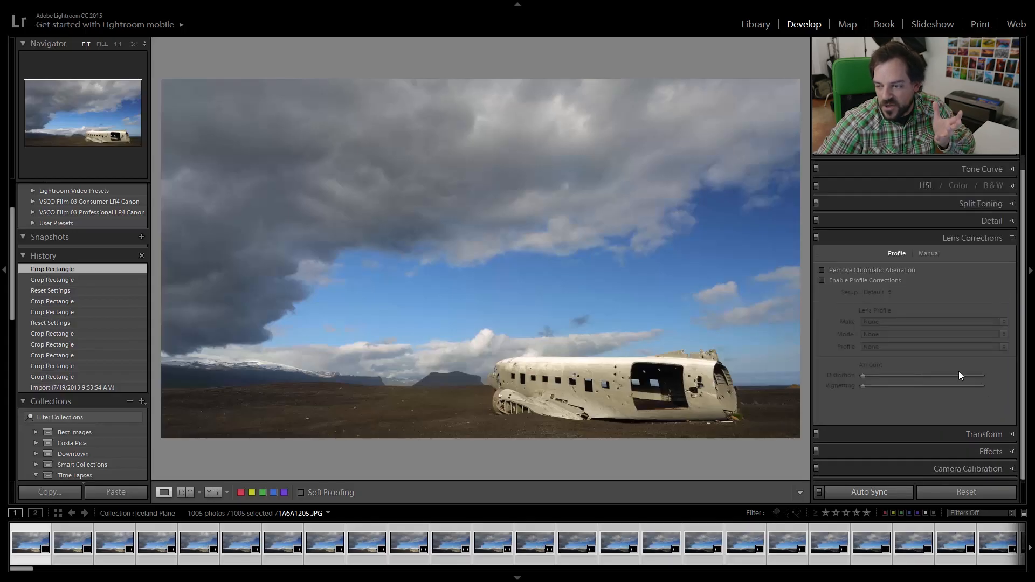
{"action": "left_click", "coordinate": [822, 280]}
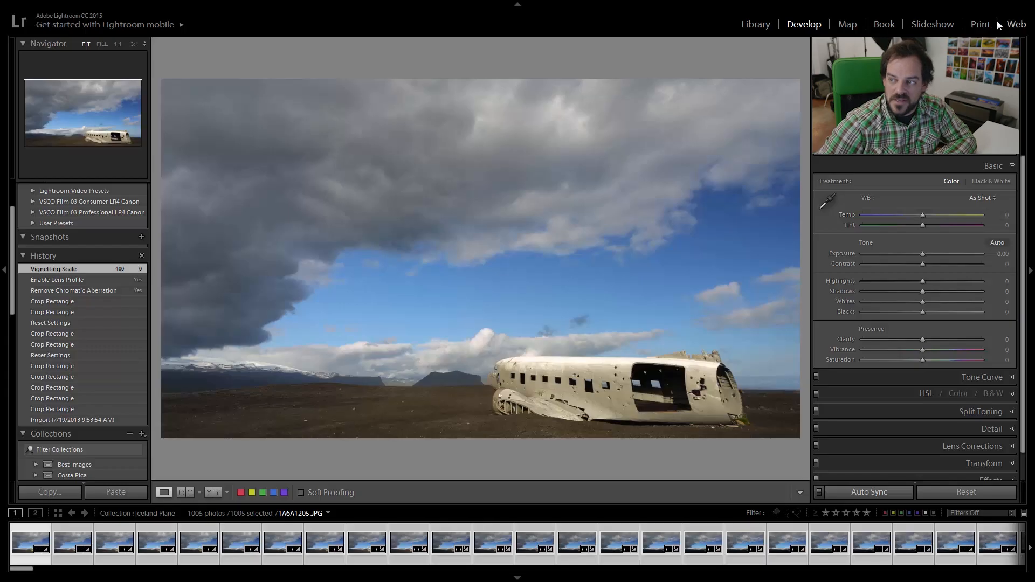
Step: Switch to the Slideshow module for the Iceland Plane collection
{"action": "left_click", "coordinate": [932, 25]}
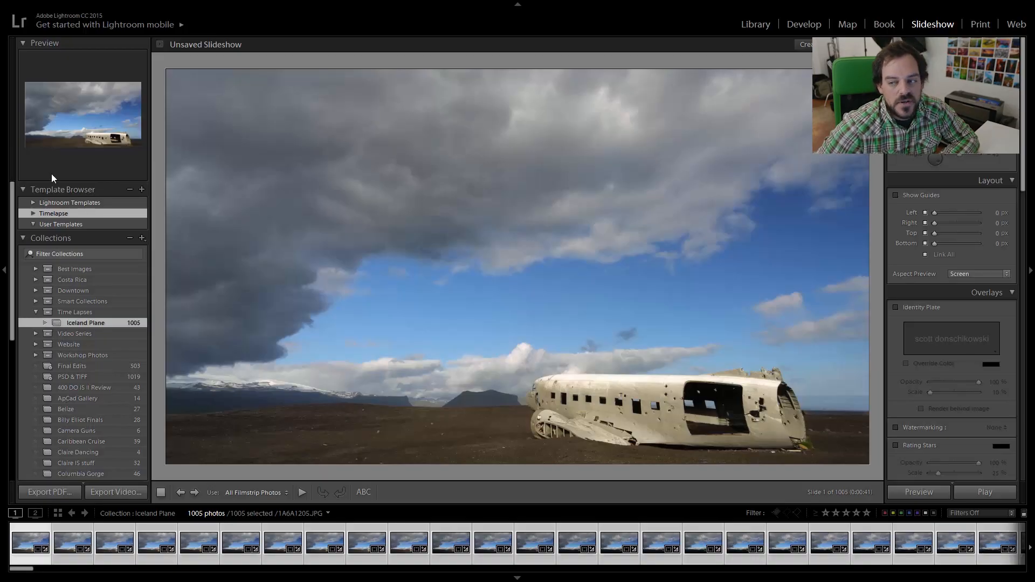
{"action": "mouse_move", "coordinate": [354, 242]}
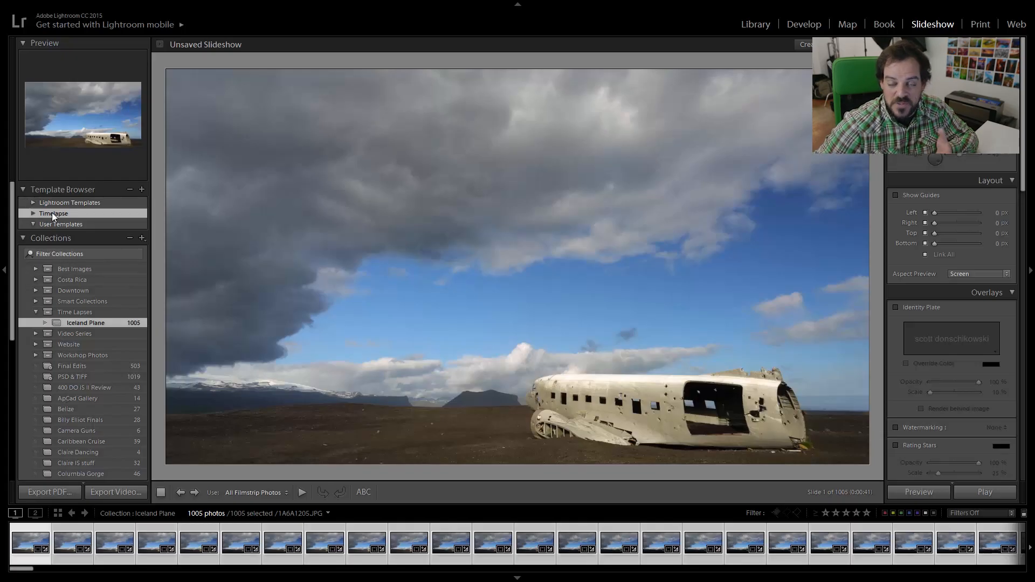
Step: Create a new user template folder named Timelapse in the template browser
{"action": "right_click", "coordinate": [54, 213]}
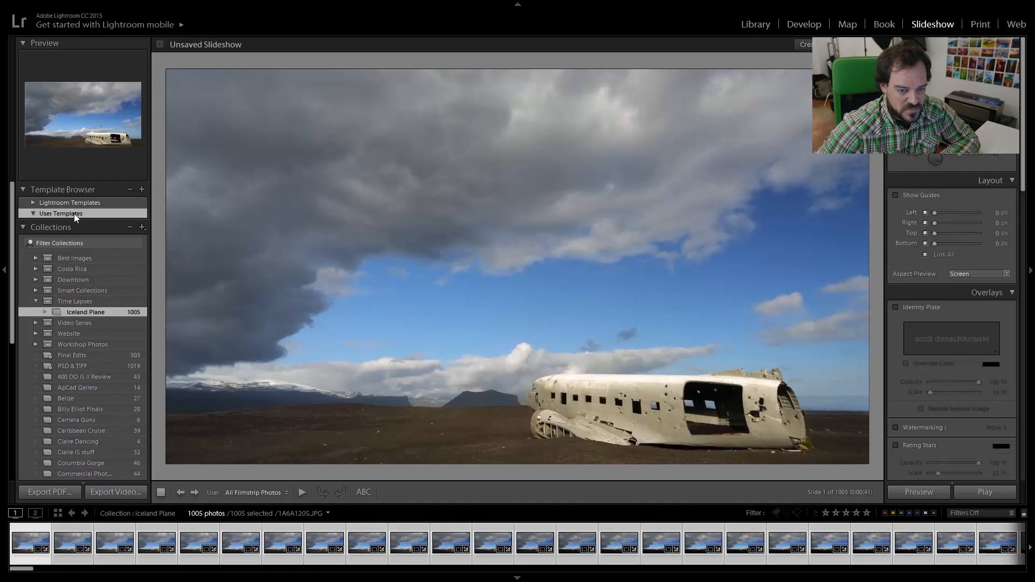
{"action": "mouse_move", "coordinate": [93, 212]}
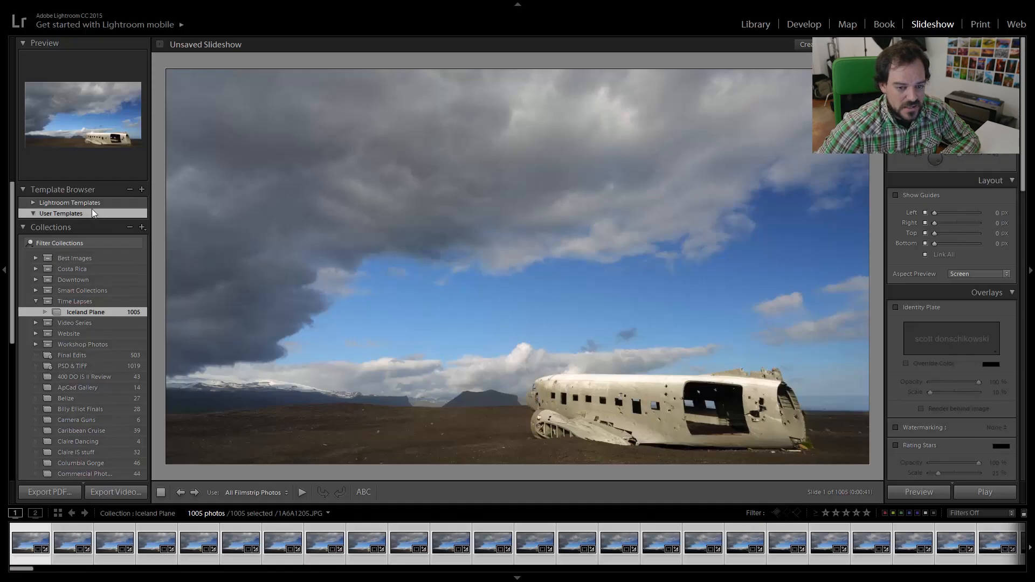
{"action": "right_click", "coordinate": [62, 214]}
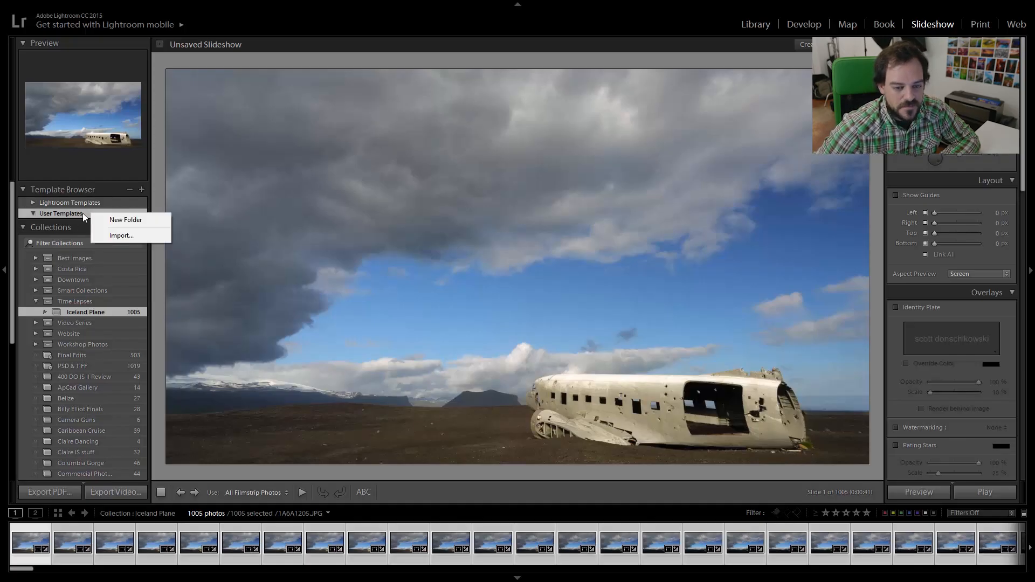
{"action": "left_click", "coordinate": [125, 219]}
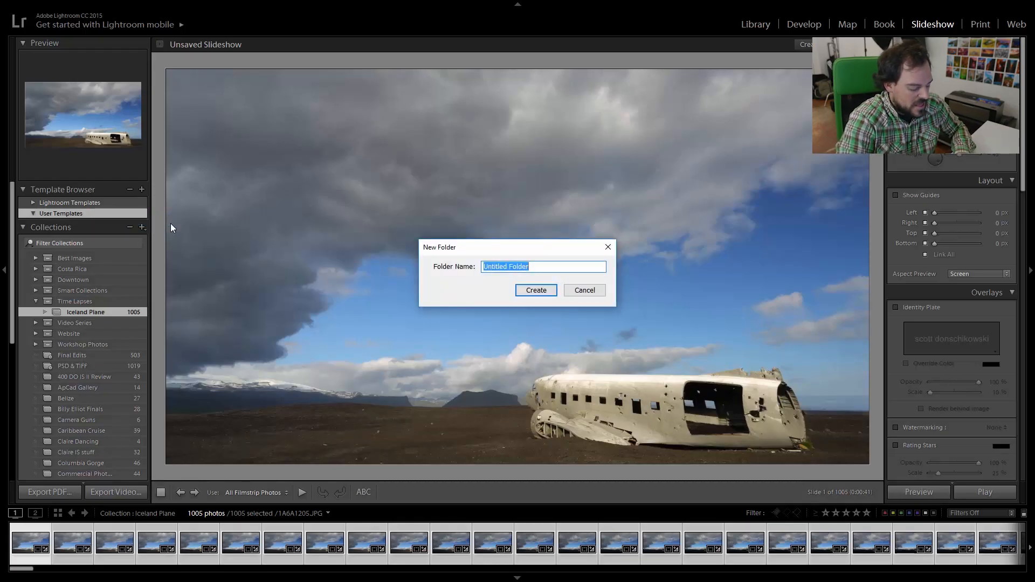
{"action": "type", "text": "Timela"}
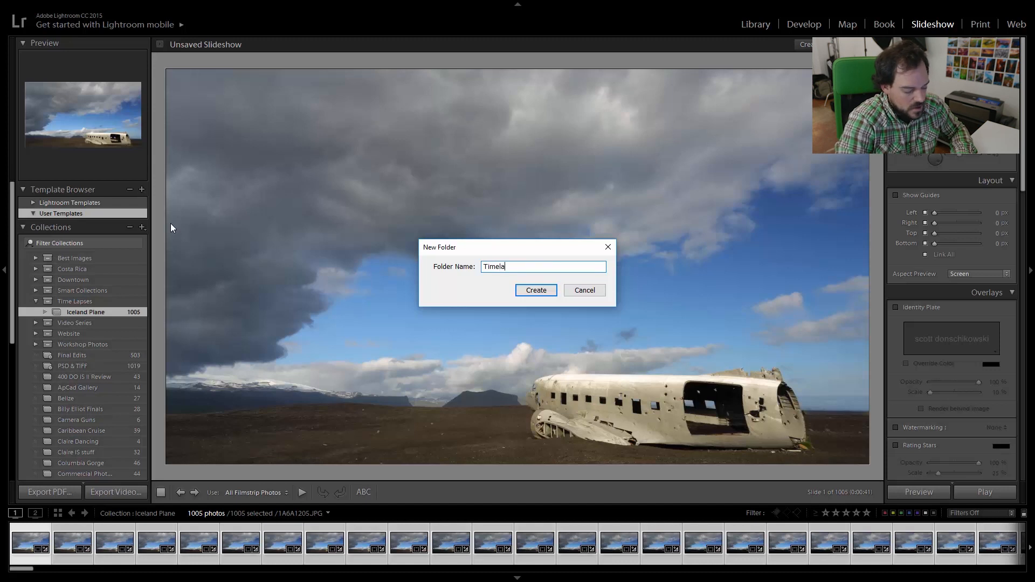
{"action": "left_click", "coordinate": [536, 290]}
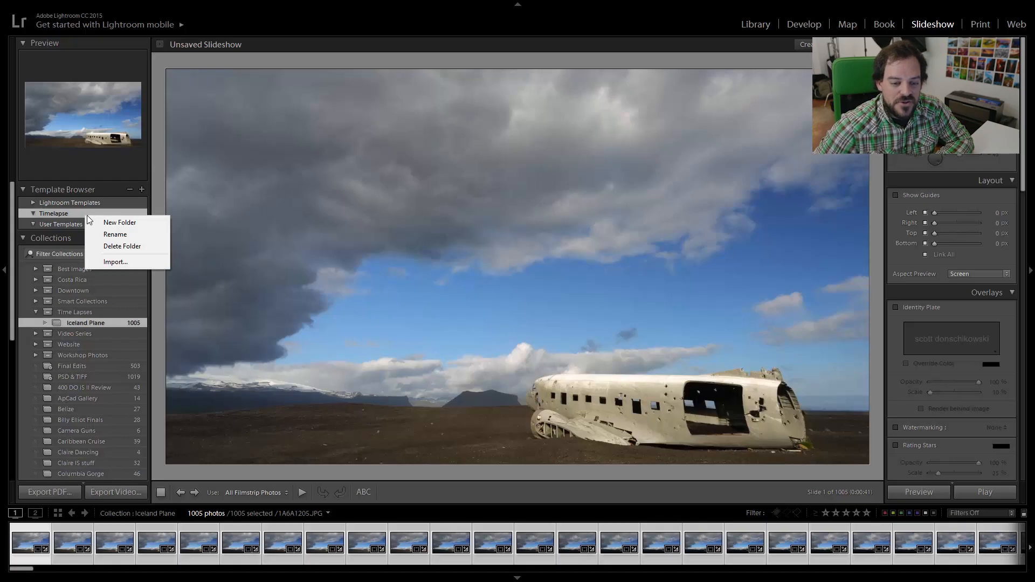
Step: Import the five .lrtemplate timelapse presets (23.976 to 30 fps) into the Timelapse folder
{"action": "left_click", "coordinate": [115, 260]}
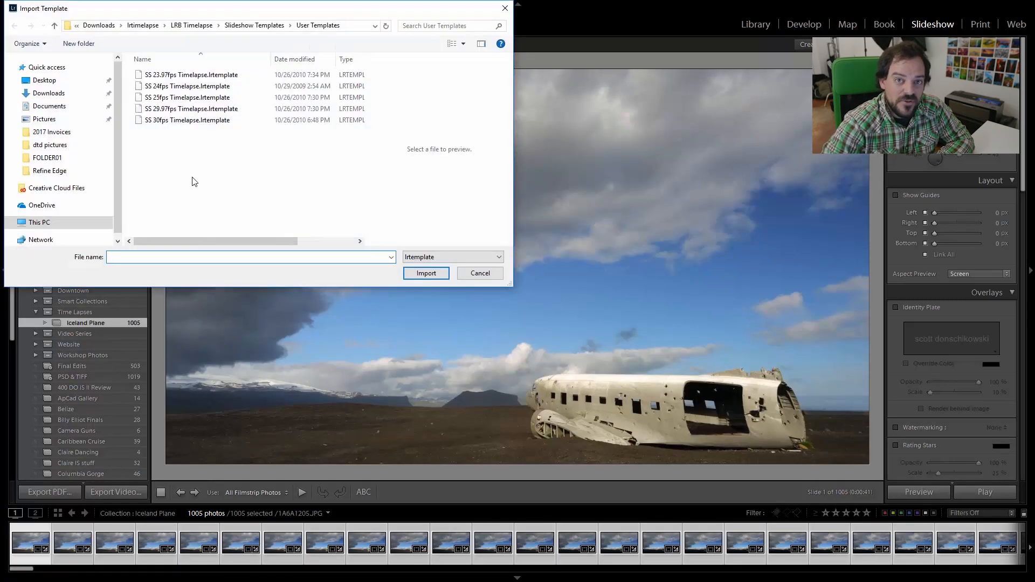
{"action": "left_click", "coordinate": [187, 74]}
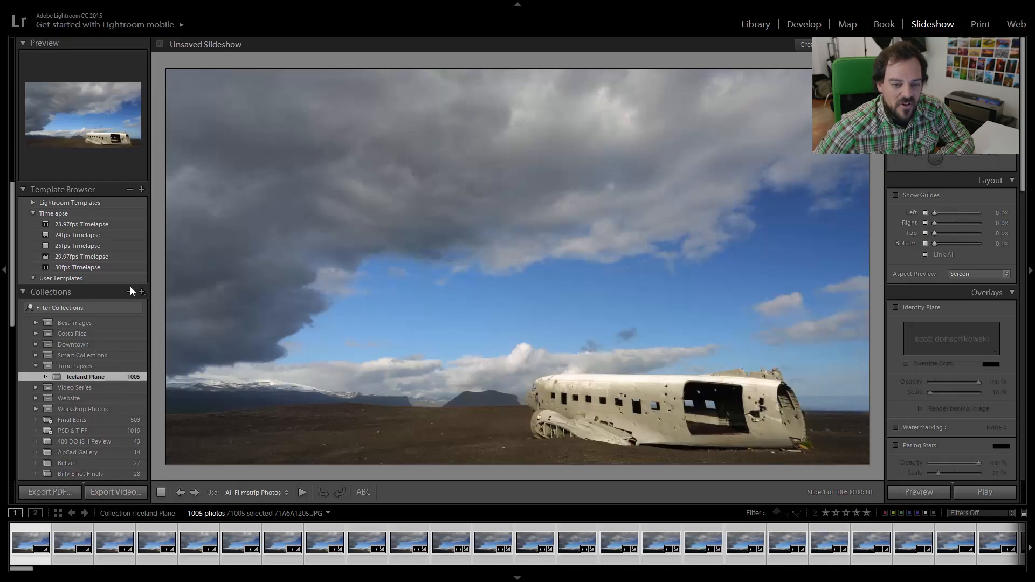
{"action": "mouse_move", "coordinate": [102, 236]}
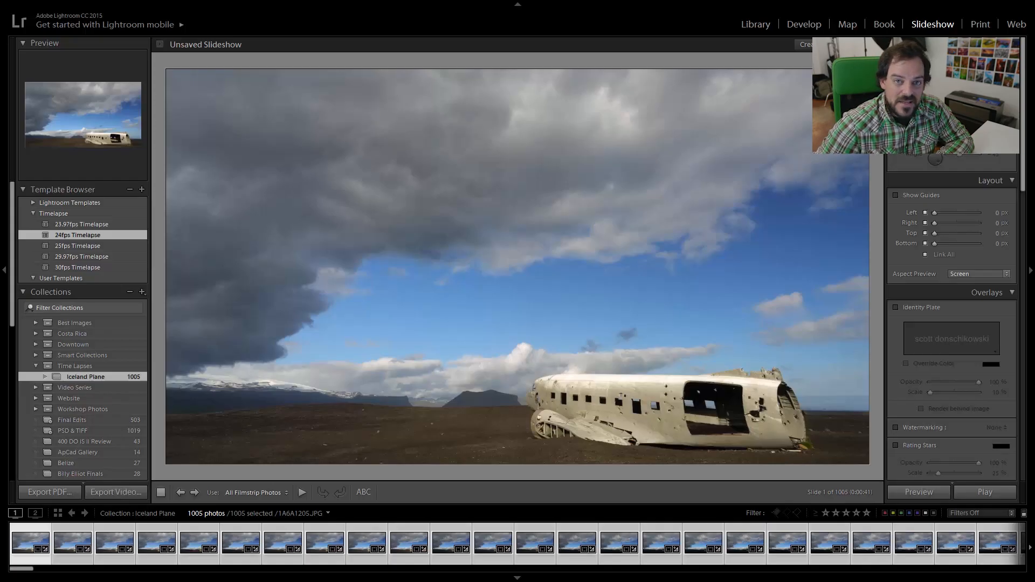
Step: Apply the 24fps Timelapse template, review the 1080p export preset, and cancel without exporting
{"action": "left_click", "coordinate": [115, 491]}
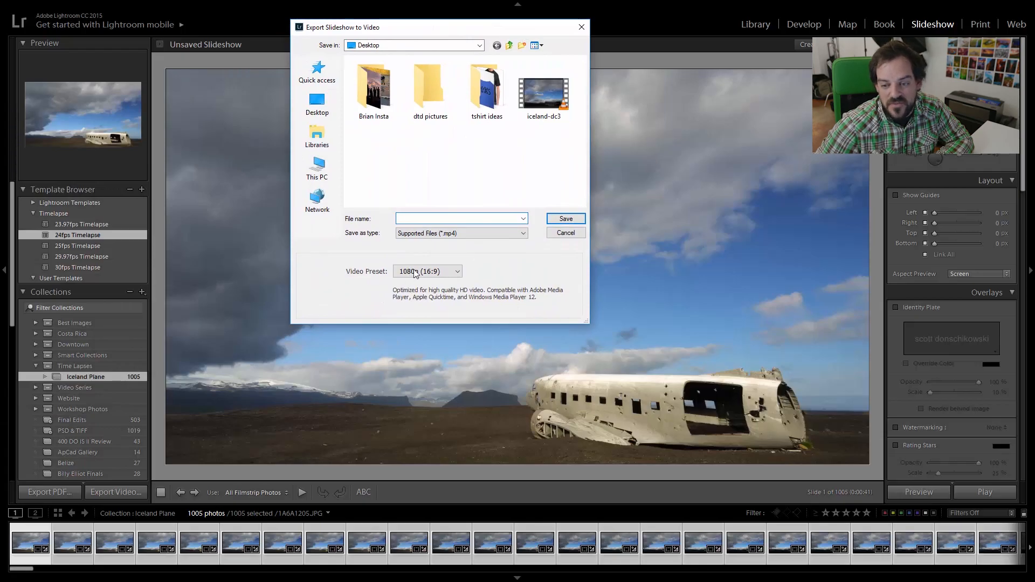
{"action": "mouse_move", "coordinate": [419, 274]}
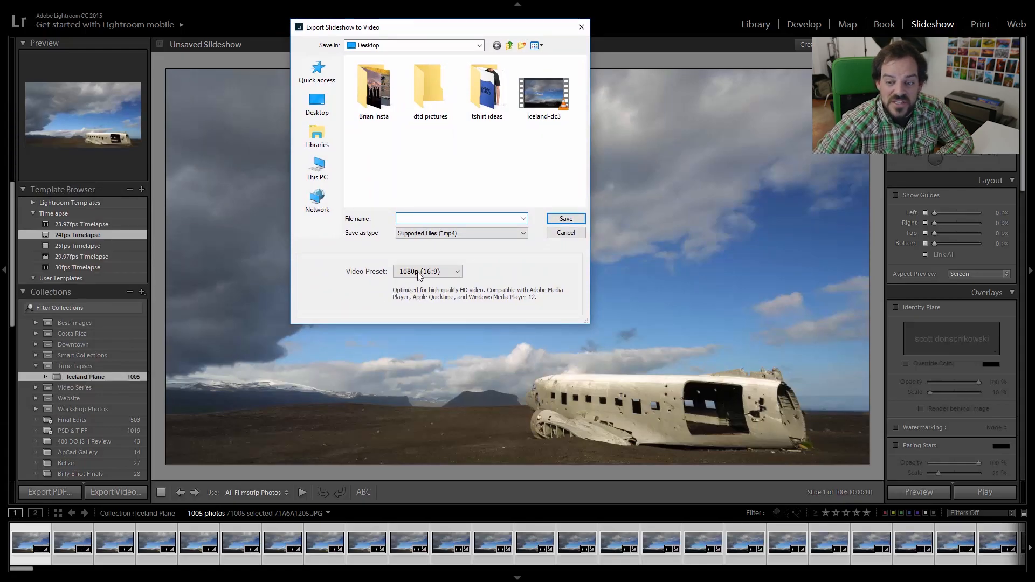
{"action": "left_click", "coordinate": [543, 89]}
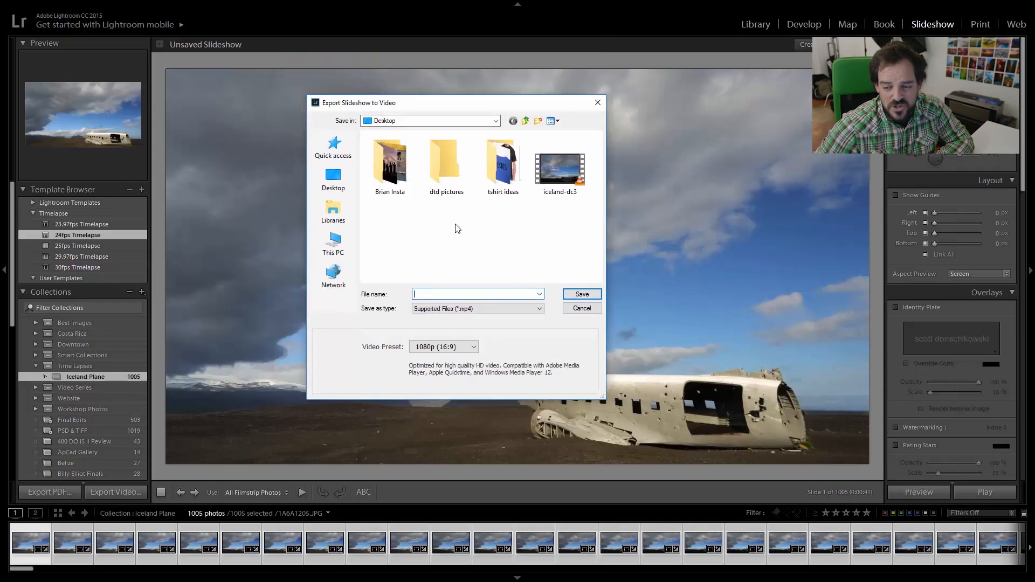
{"action": "left_click", "coordinate": [581, 308]}
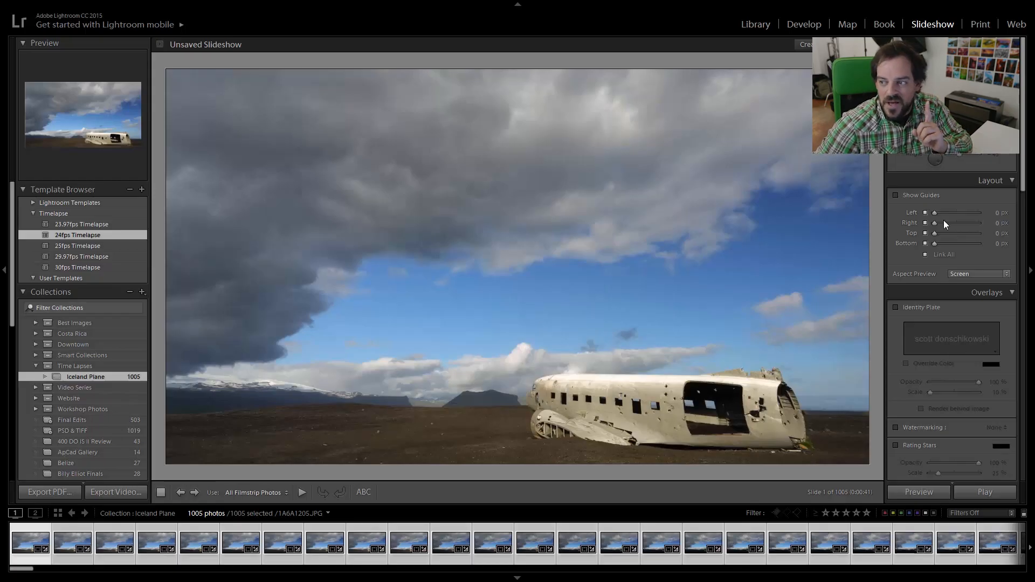
Step: Review overlay and title options, then set slideshow playback Quality to High
{"action": "scroll", "scroll_direction": "down", "scroll_amount": 3}
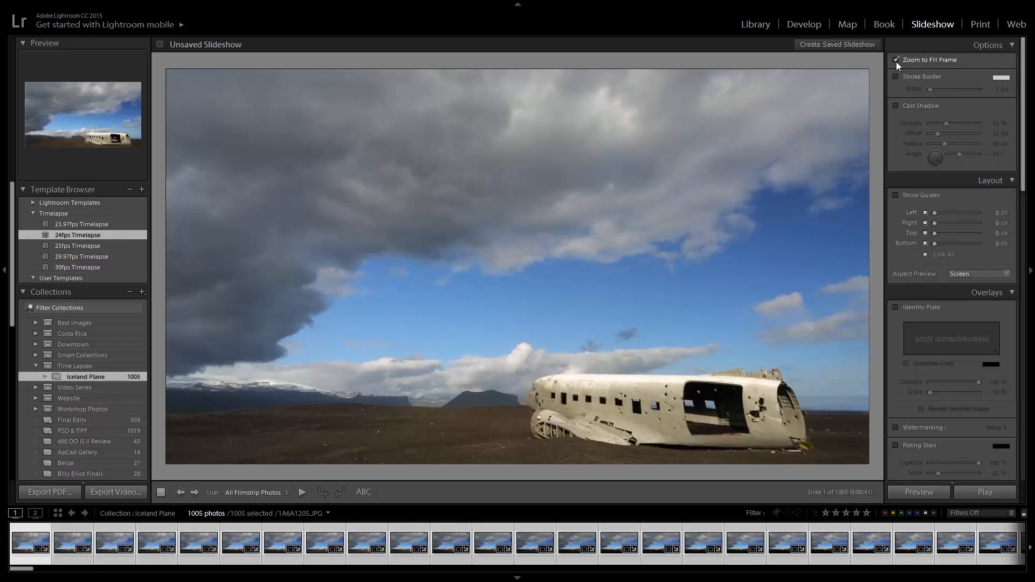
{"action": "left_click", "coordinate": [896, 59]}
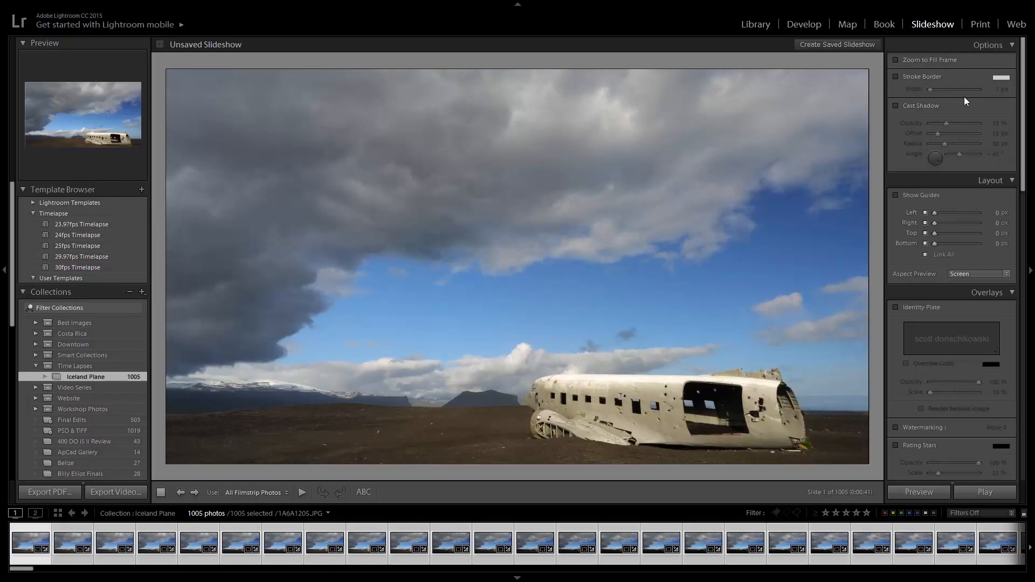
{"action": "left_click", "coordinate": [896, 59]}
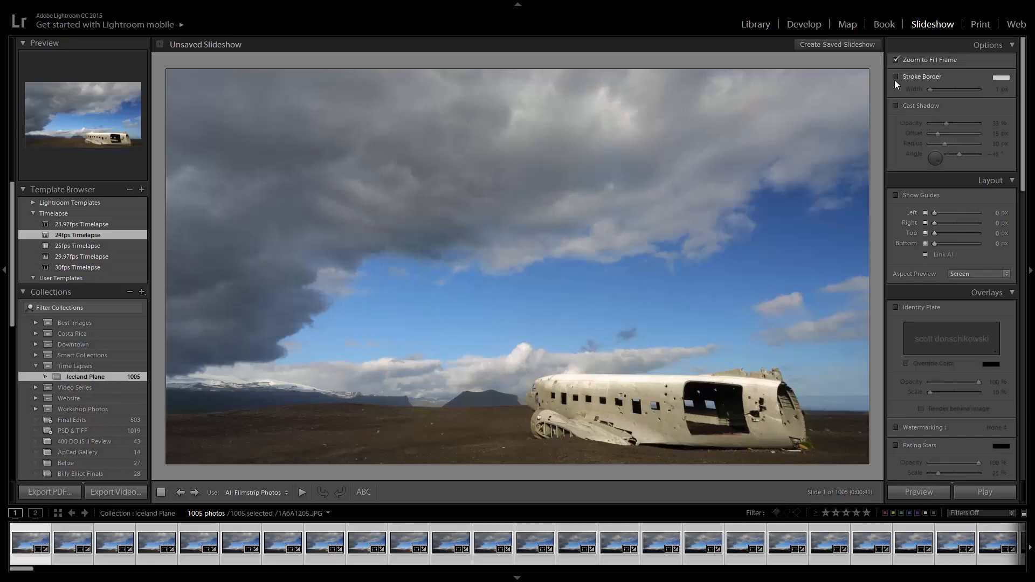
{"action": "mouse_move", "coordinate": [908, 193]}
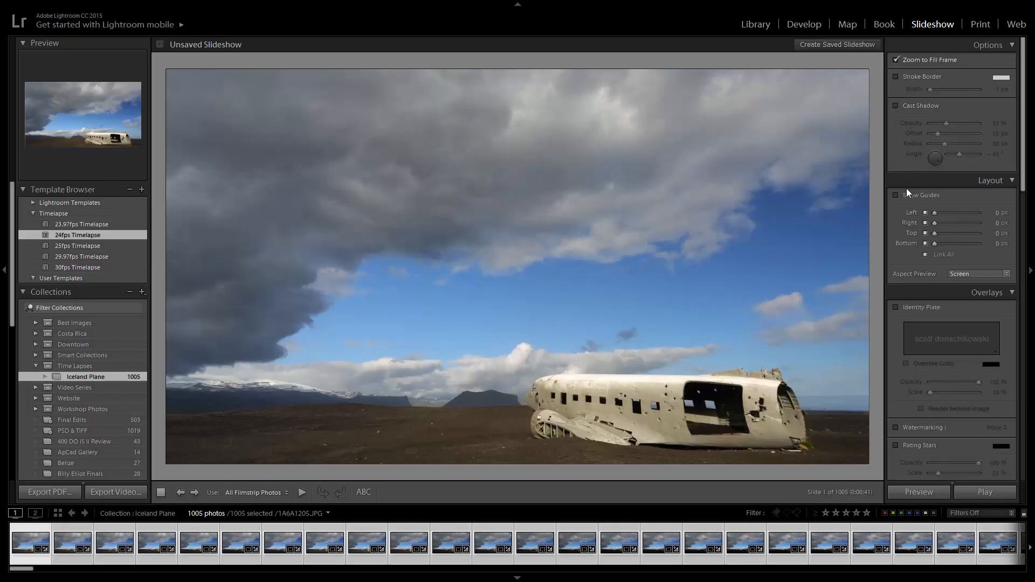
{"action": "scroll", "scroll_direction": "down", "scroll_amount": 3}
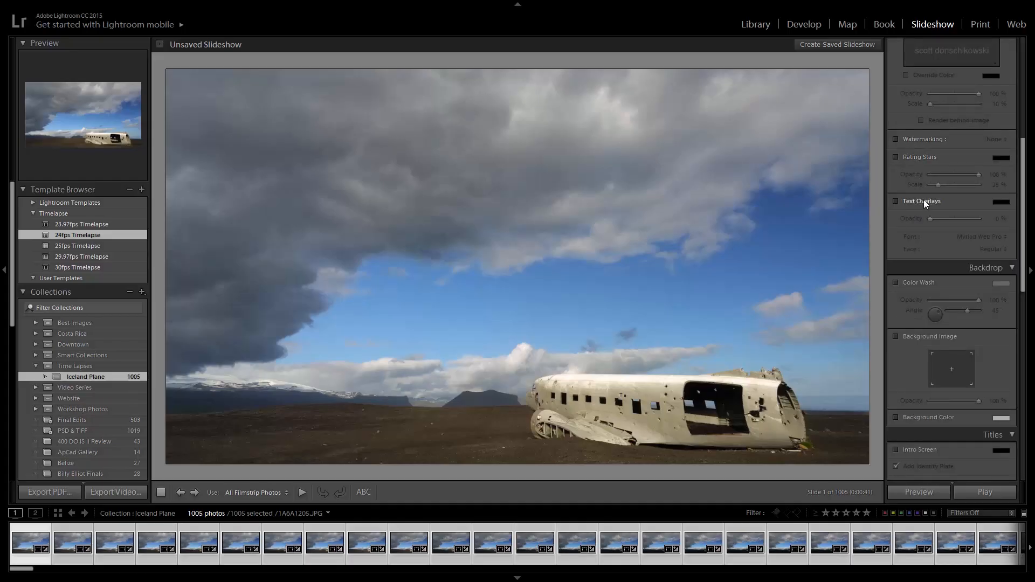
{"action": "scroll", "scroll_direction": "down", "scroll_amount": 3}
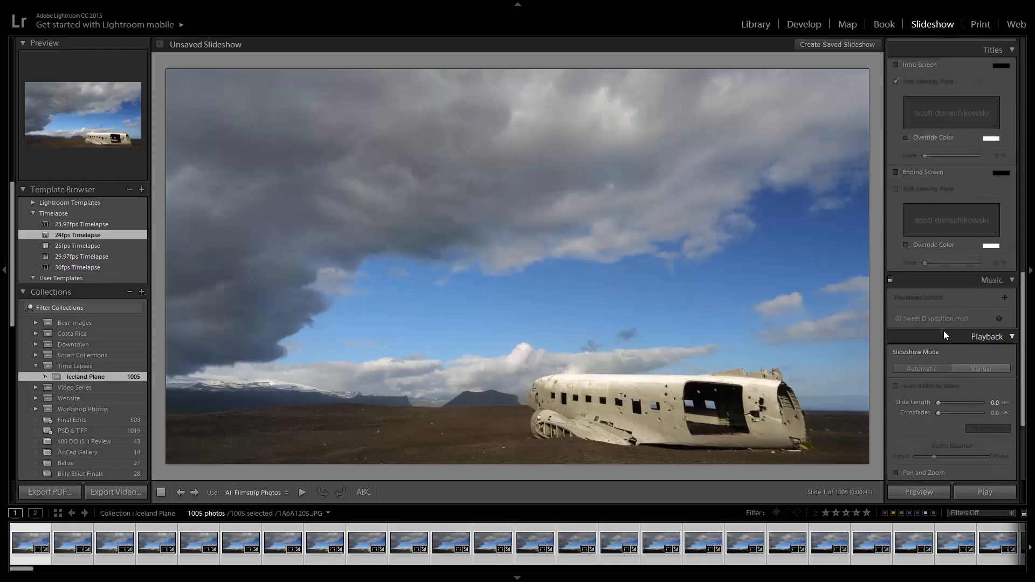
{"action": "scroll", "scroll_direction": "down", "scroll_amount": 3}
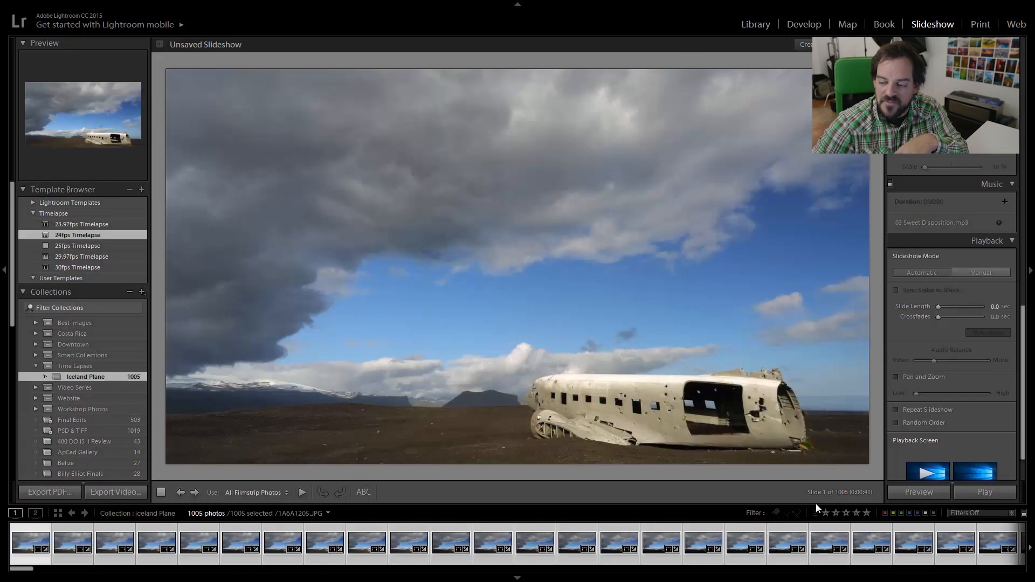
{"action": "mouse_move", "coordinate": [836, 455]}
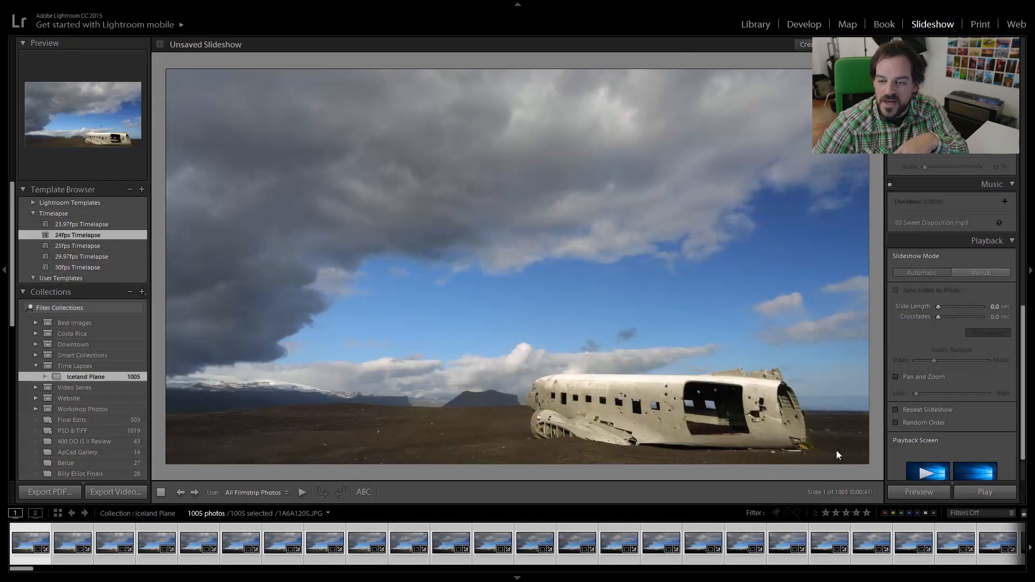
{"action": "mouse_move", "coordinate": [827, 501]}
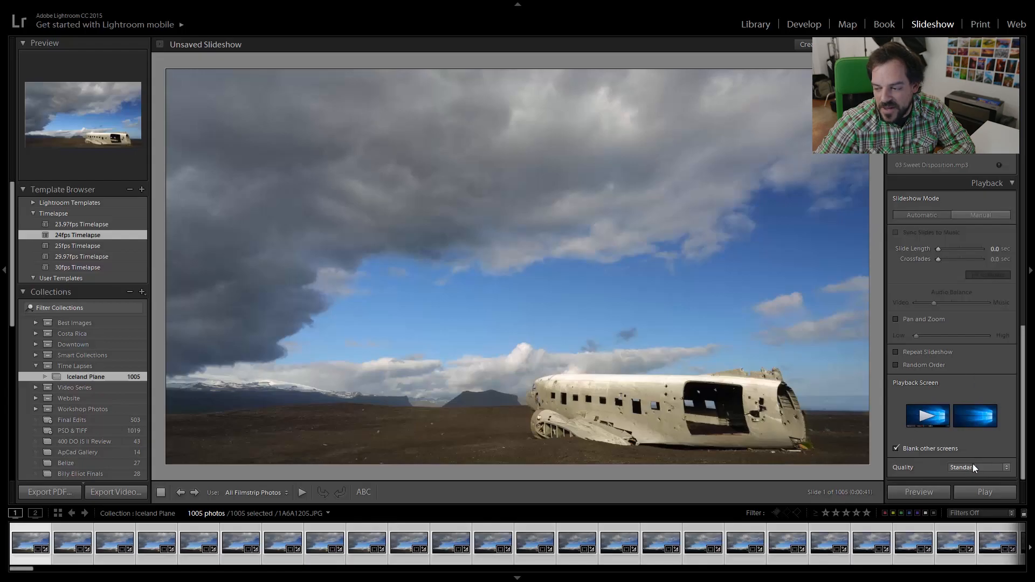
{"action": "left_click", "coordinate": [979, 467]}
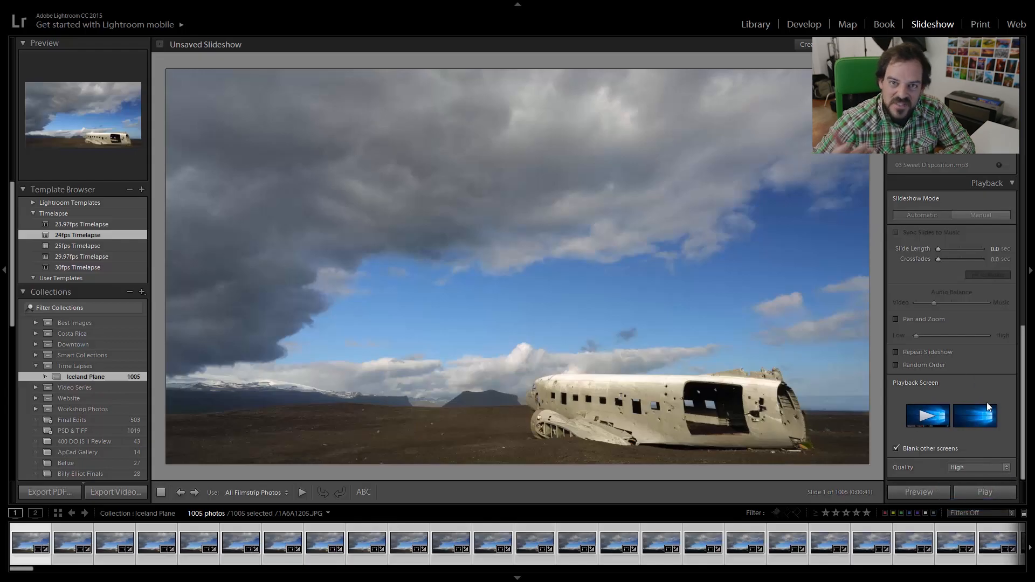
{"action": "mouse_move", "coordinate": [719, 396]}
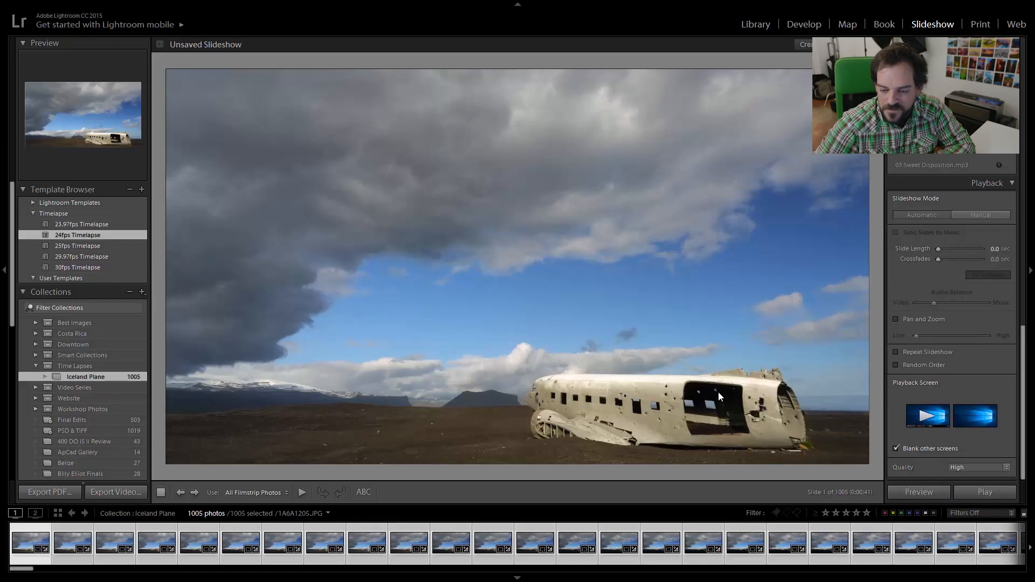
Step: Export the slideshow as a 1080p (16:9) MP4 named Iceland DC3 -1 to the desktop
{"action": "left_click", "coordinate": [115, 492]}
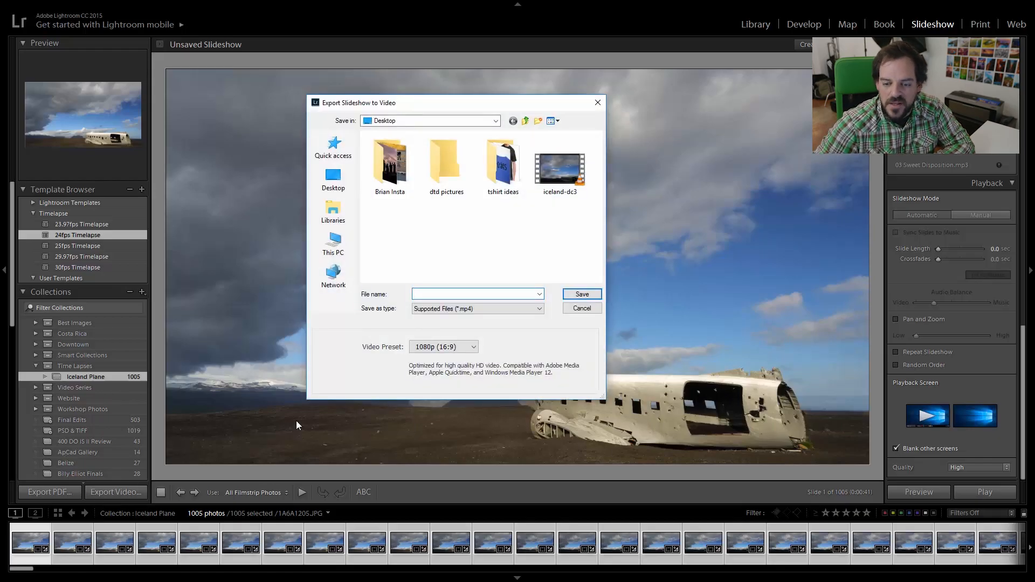
{"action": "left_click", "coordinate": [443, 346]}
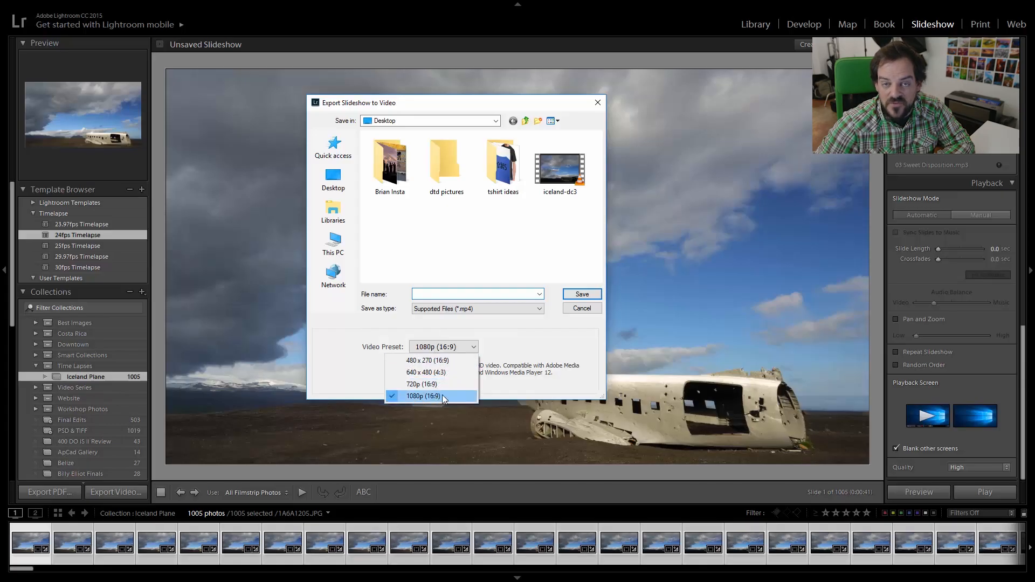
{"action": "left_click", "coordinate": [443, 395]}
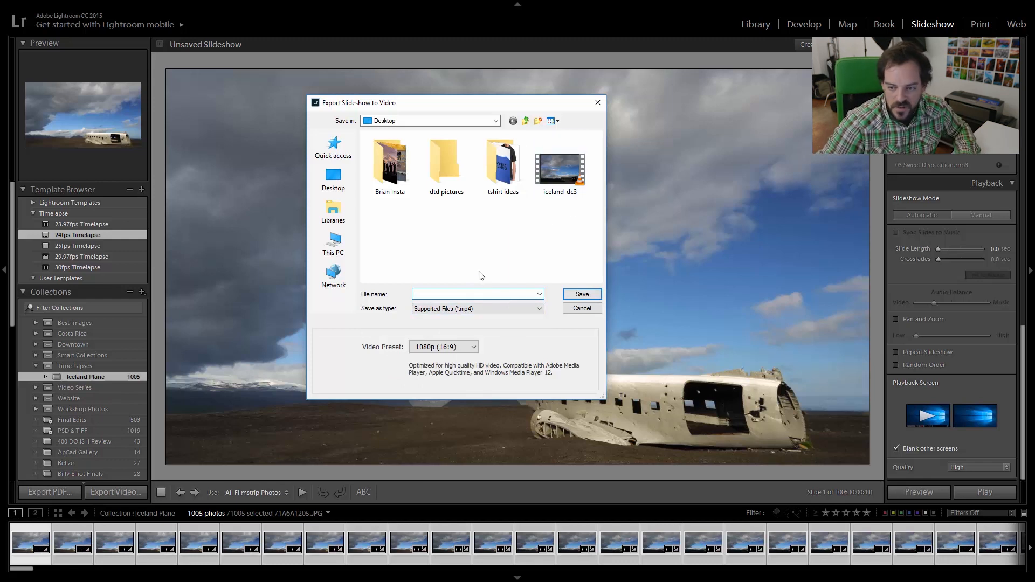
{"action": "type", "text": "Iceland DC3 -1"}
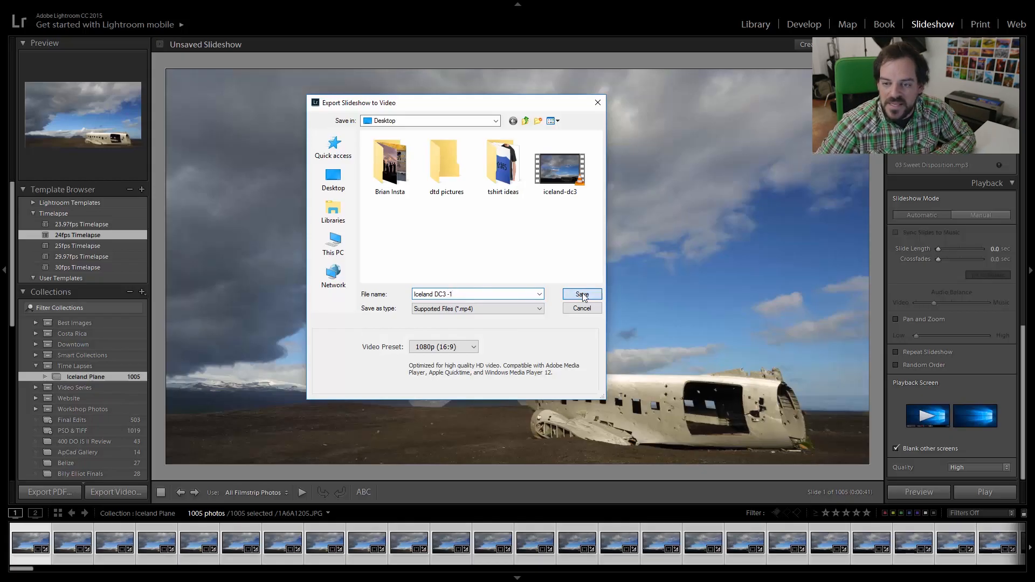
{"action": "left_click", "coordinate": [580, 293]}
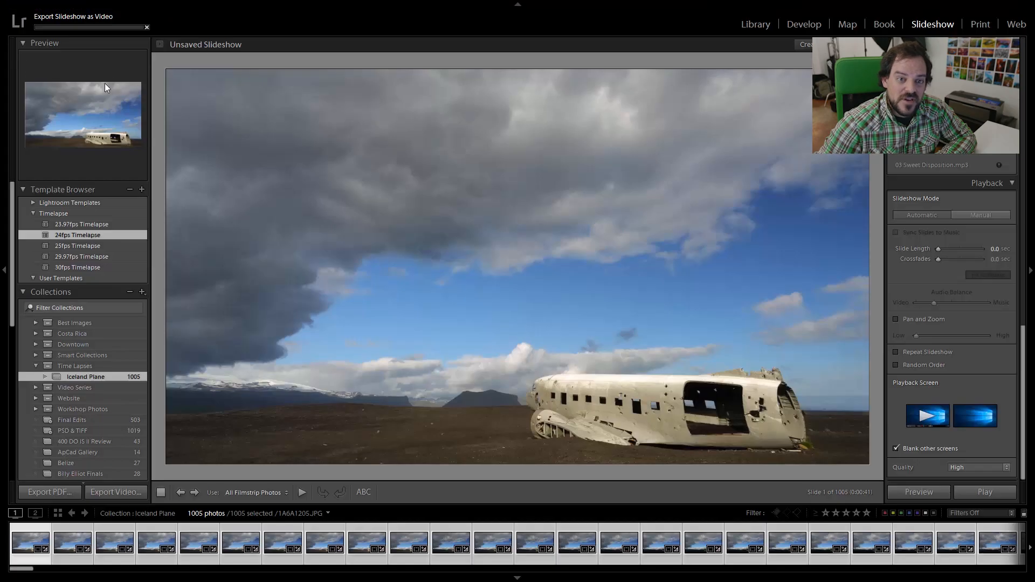
{"action": "mouse_move", "coordinate": [187, 101]}
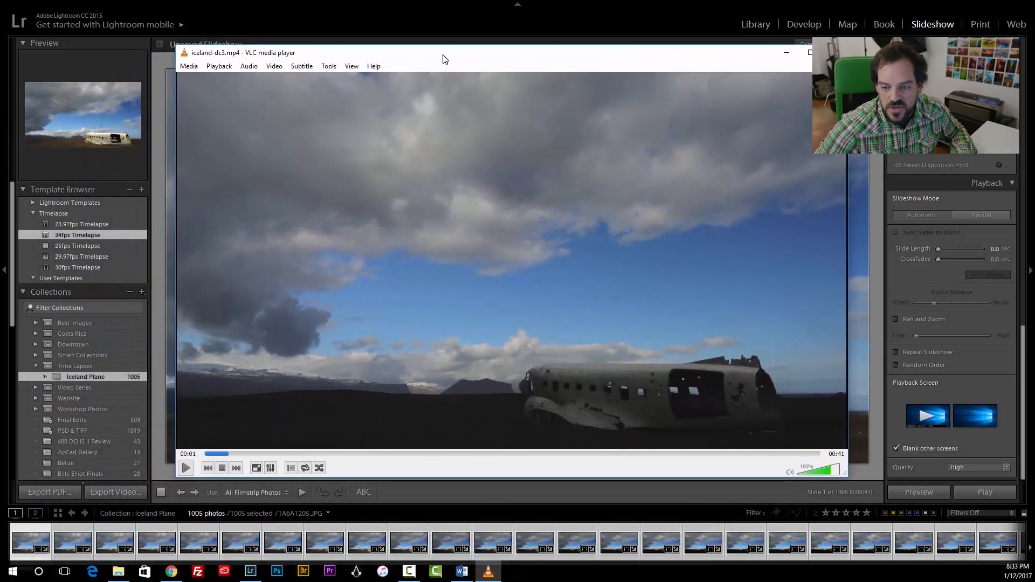
Step: Play the exported iceland-dc3.mp4 time-lapse in VLC
{"action": "left_click", "coordinate": [185, 467]}
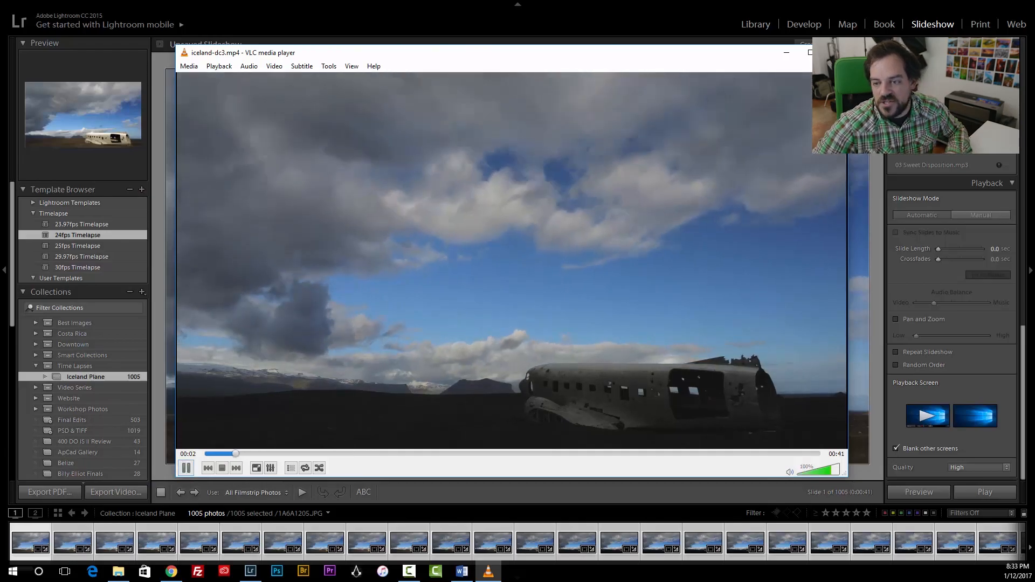